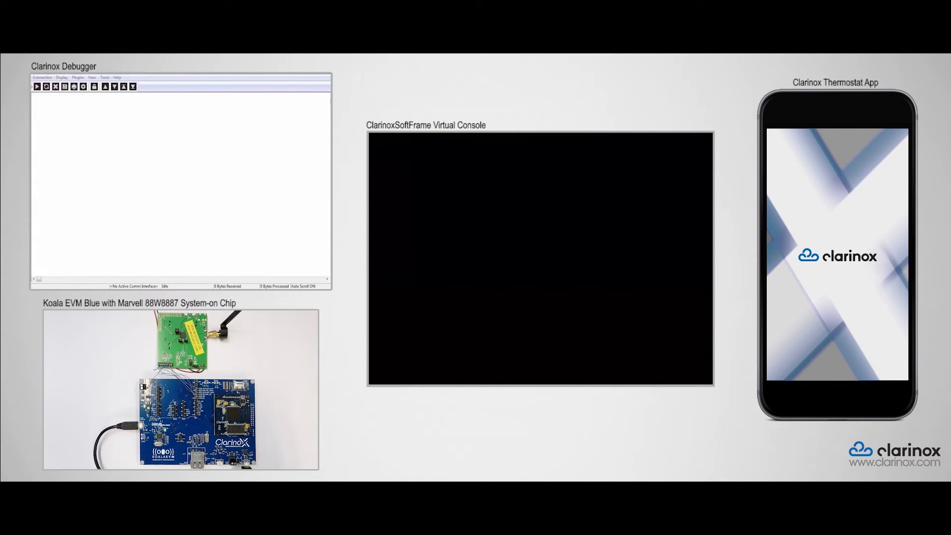
- Connect the debugger to the Koala EVM board over the UART COM port
{"action": "left_click", "coordinate": [42, 77]}
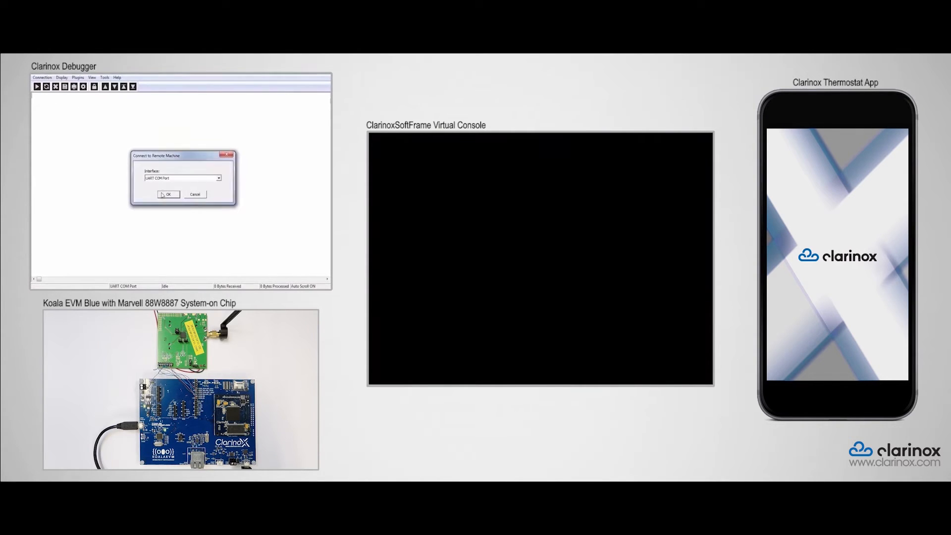
{"action": "left_click", "coordinate": [168, 194]}
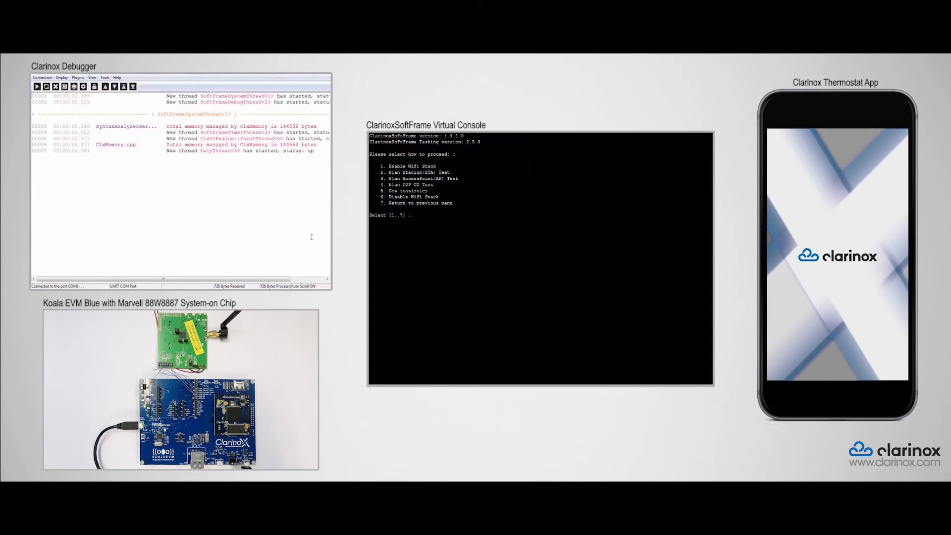
- Enable the Wi-Fi stack with menu option 1 so the WLAN stack initializes
{"action": "type", "text": "1"}
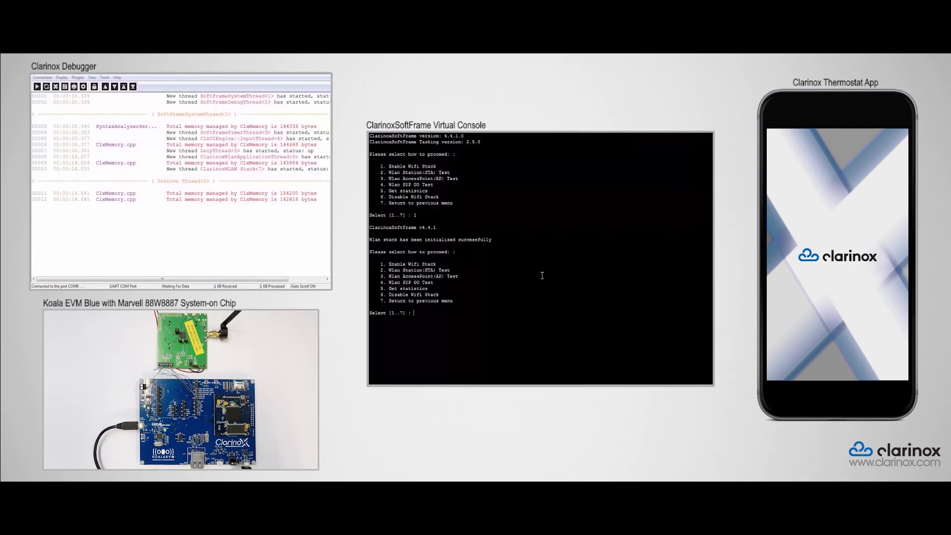
{"action": "mouse_move", "coordinate": [509, 293]}
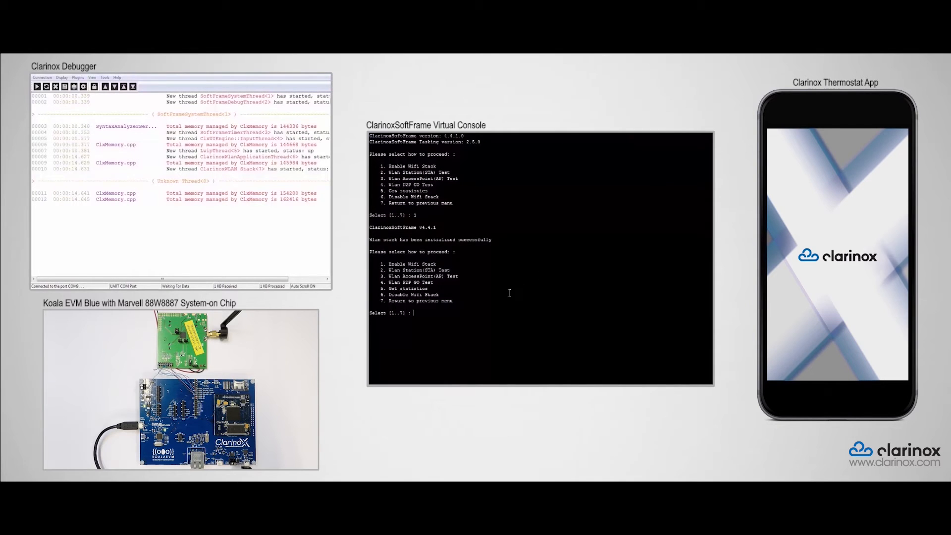
{"action": "mouse_move", "coordinate": [498, 329]}
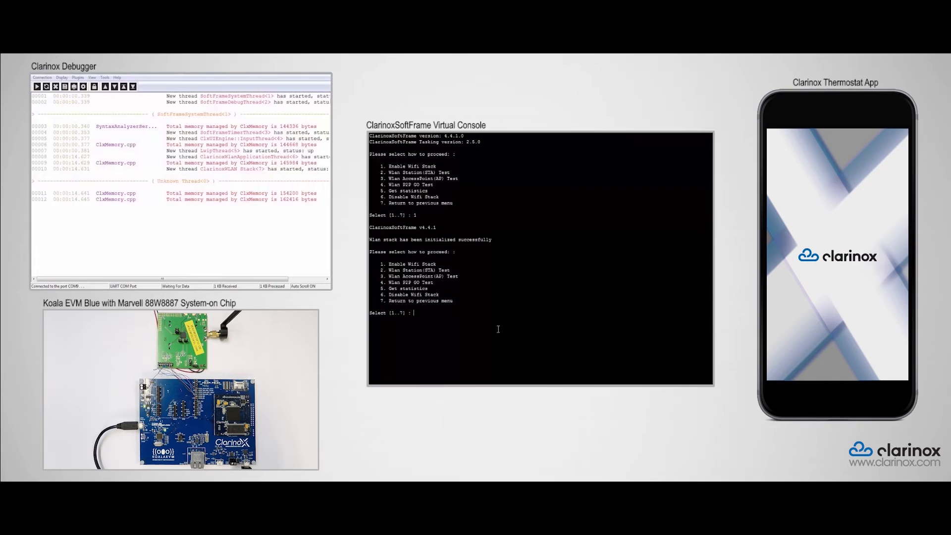
- Run the WLAN Station Test, start the interface as a station and choose option 4 to connect to a network
{"action": "type", "text": "2"}
{"action": "type", "text": "1"}
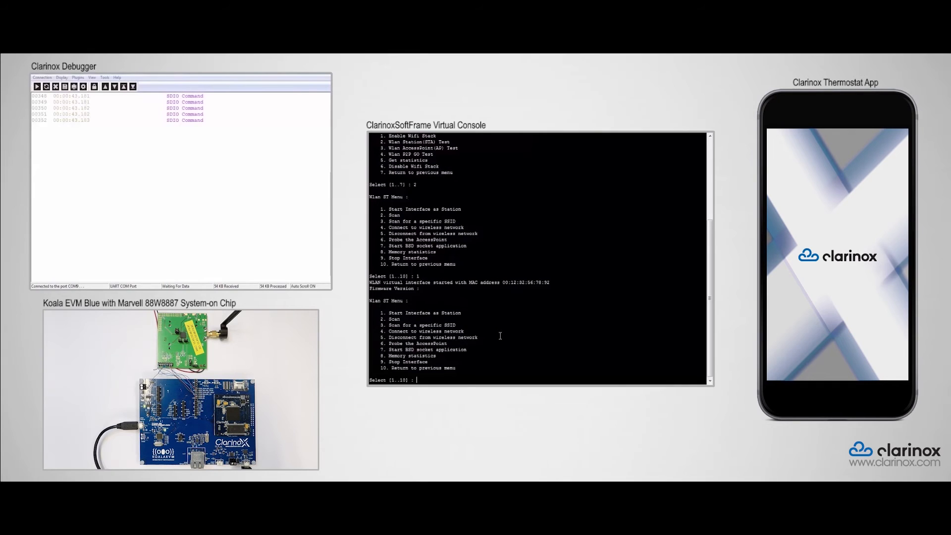
{"action": "mouse_move", "coordinate": [509, 365]}
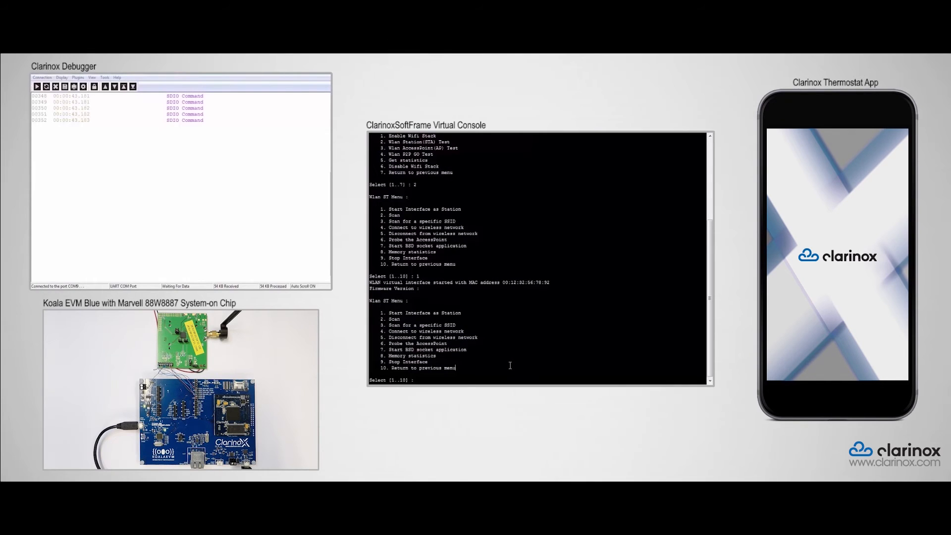
{"action": "type", "text": "4"}
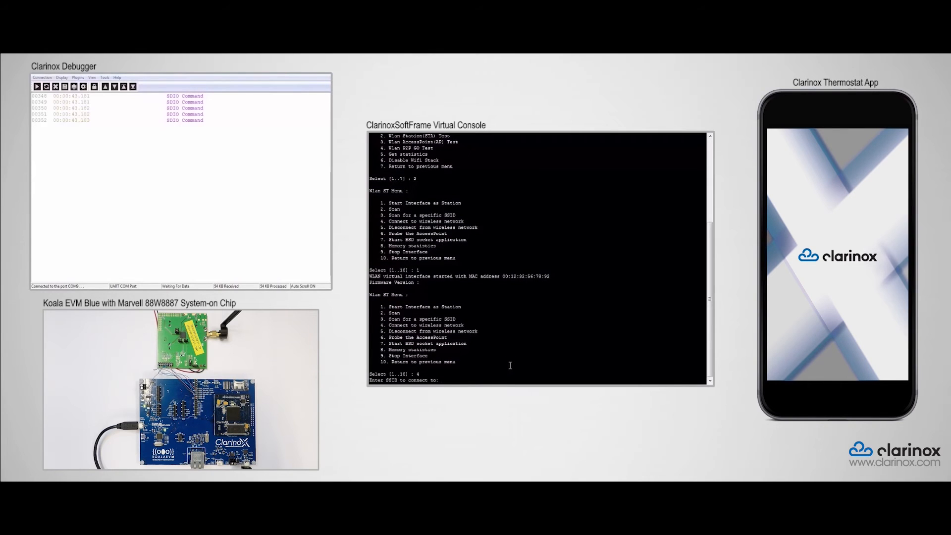
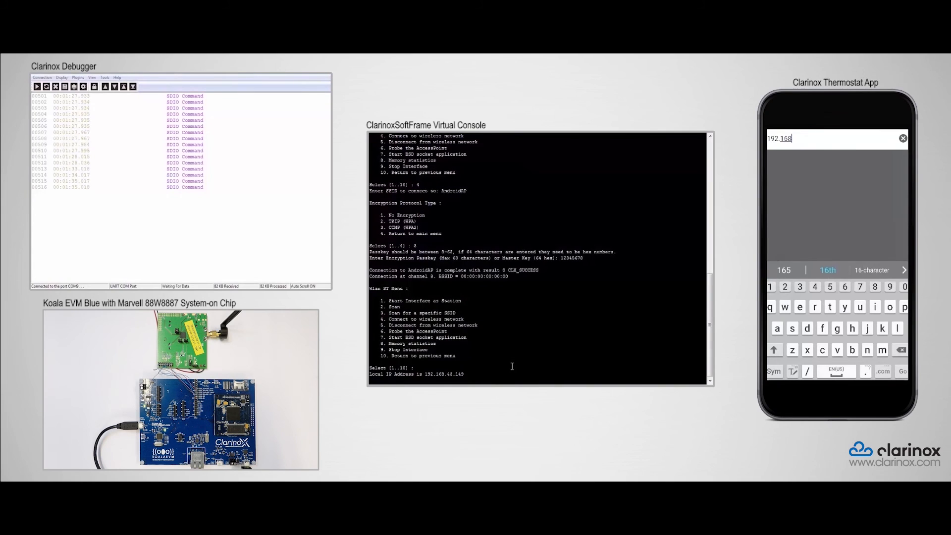
- Enter the board's IP address 192.168.43.169 into the Android browser address bar
{"action": "type", "text": ".1.243"}
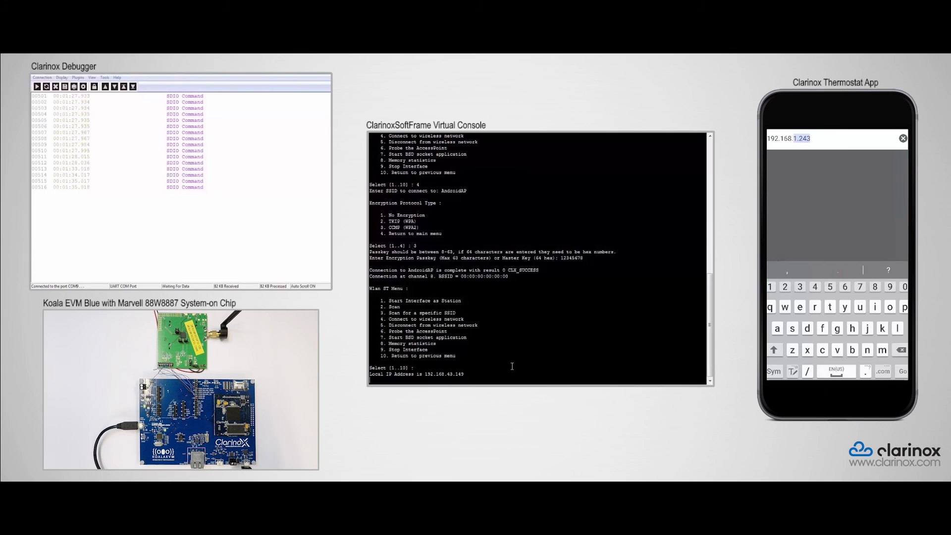
{"action": "type", "text": "4"}
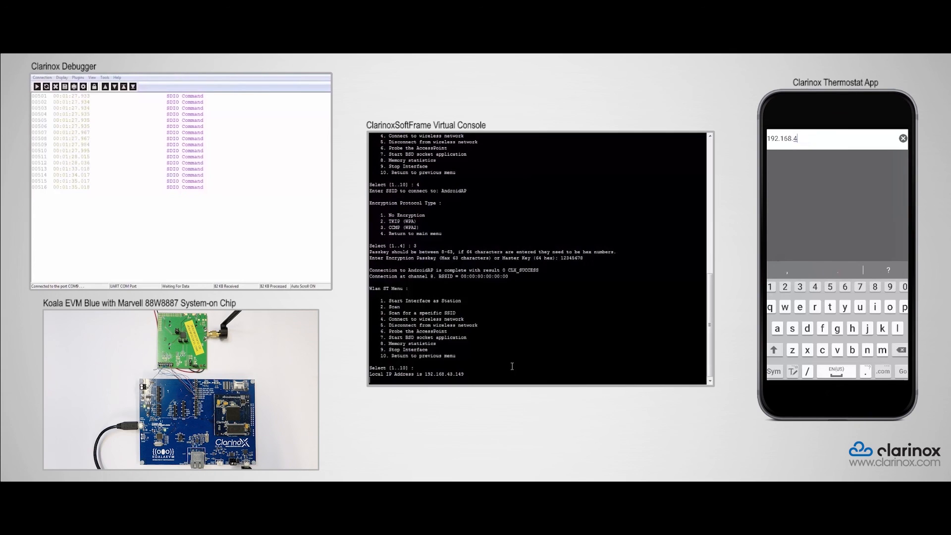